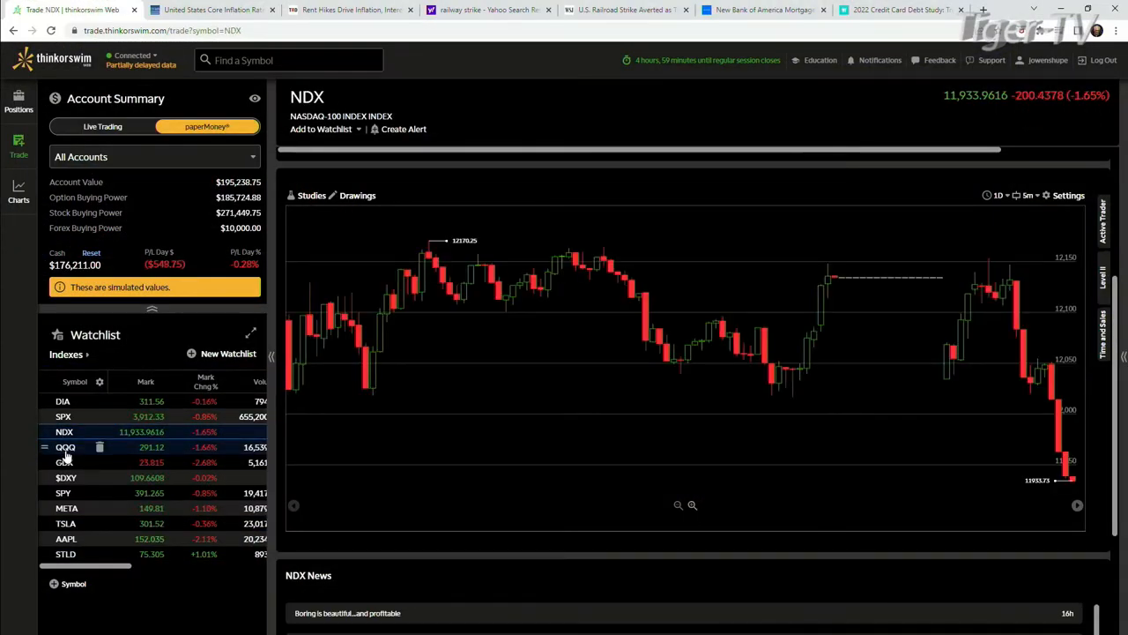
View the NDX, QQQ, SPY, META and STLD charts in turn, ending on the SPX chart
click(65, 448)
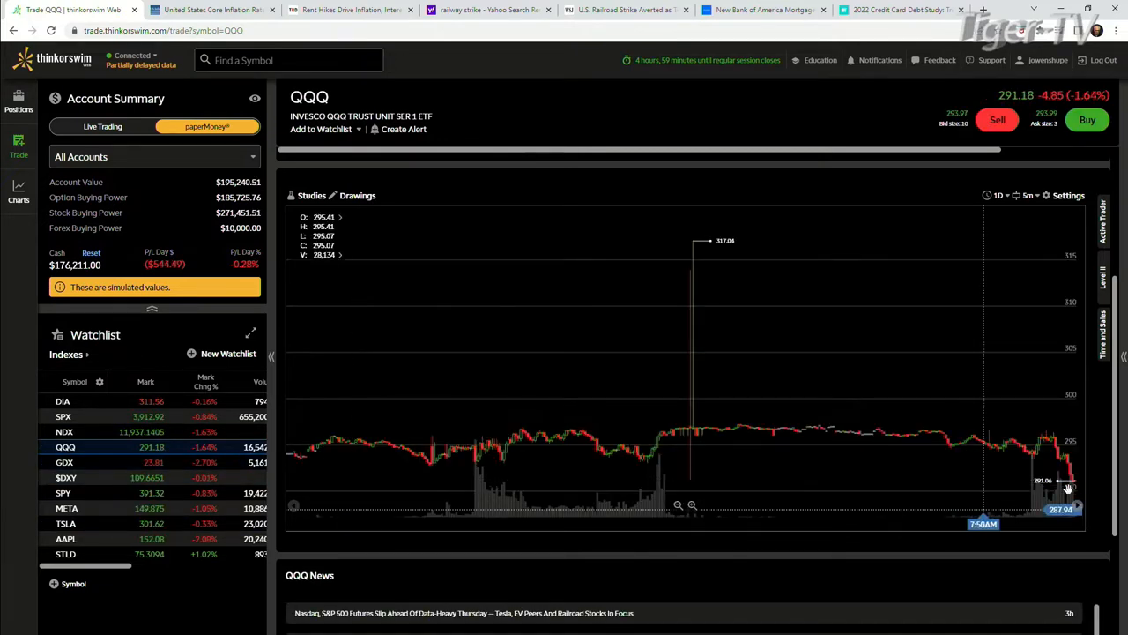
click(64, 430)
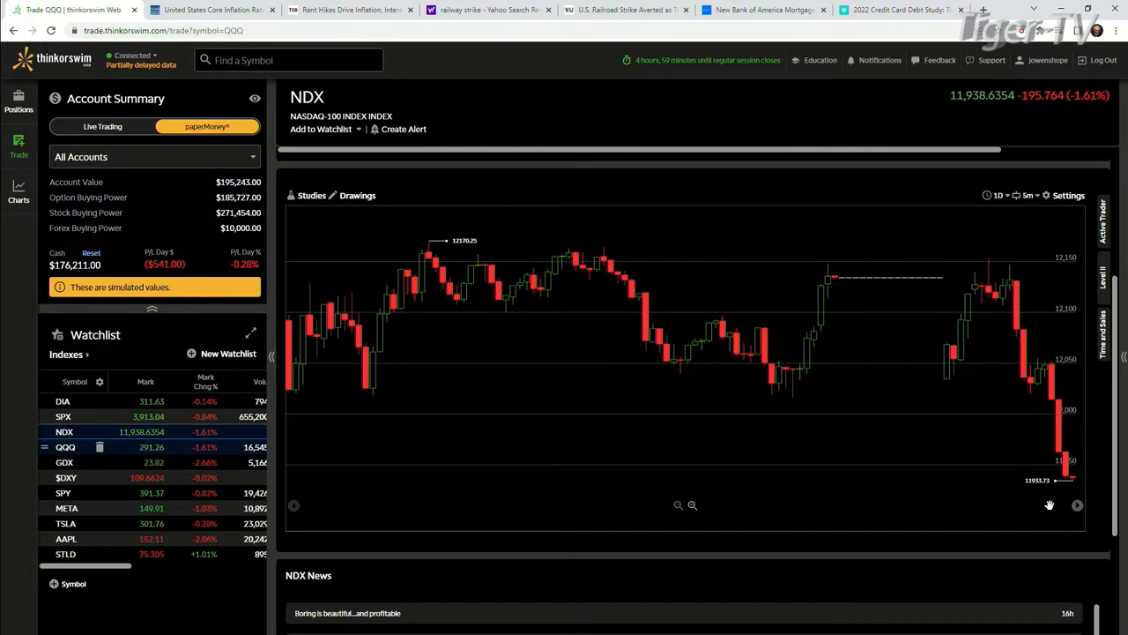
click(66, 448)
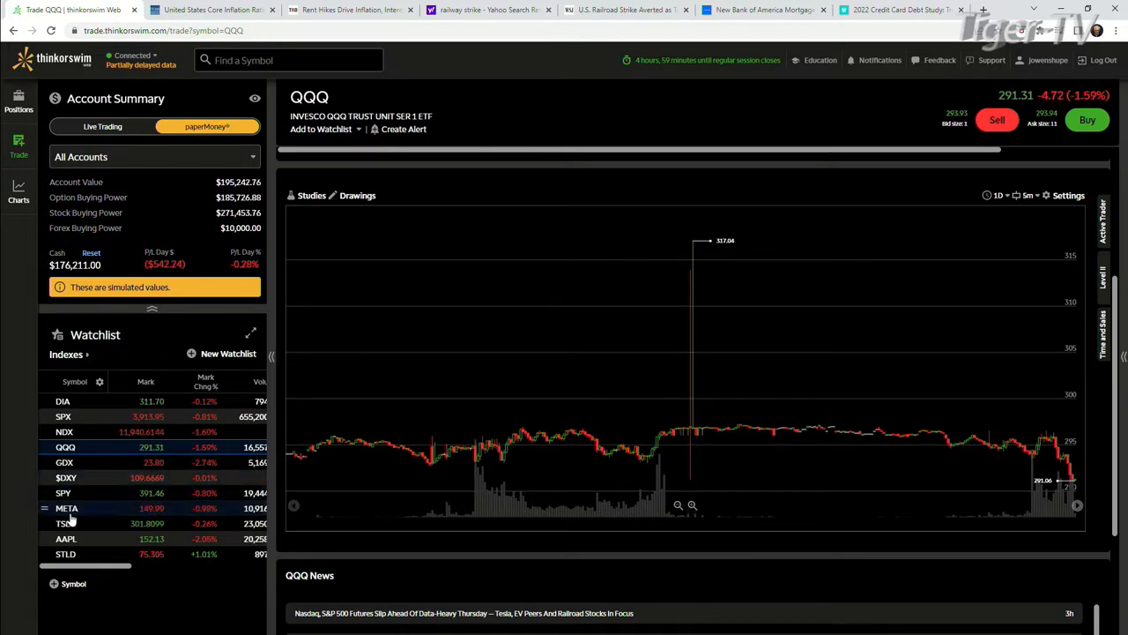
click(64, 494)
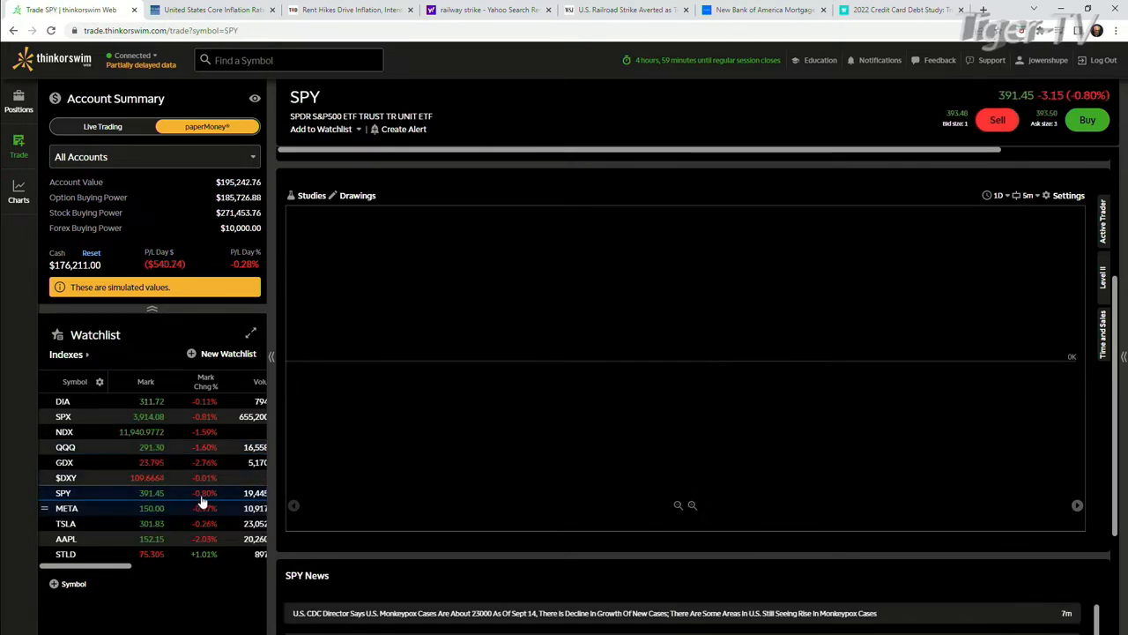
click(67, 508)
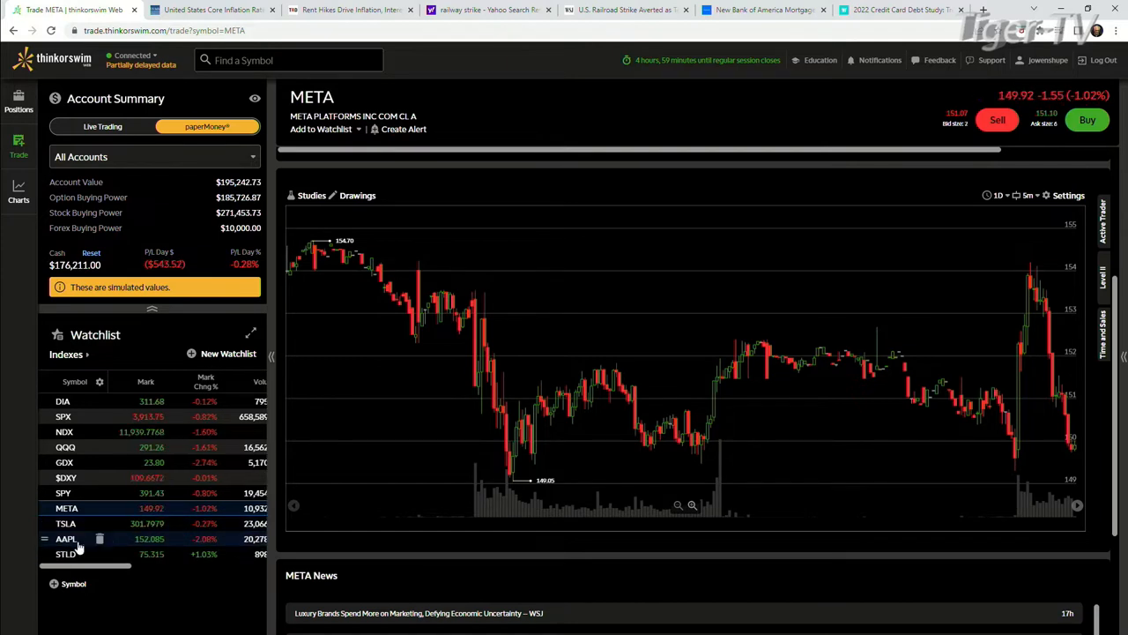
click(67, 554)
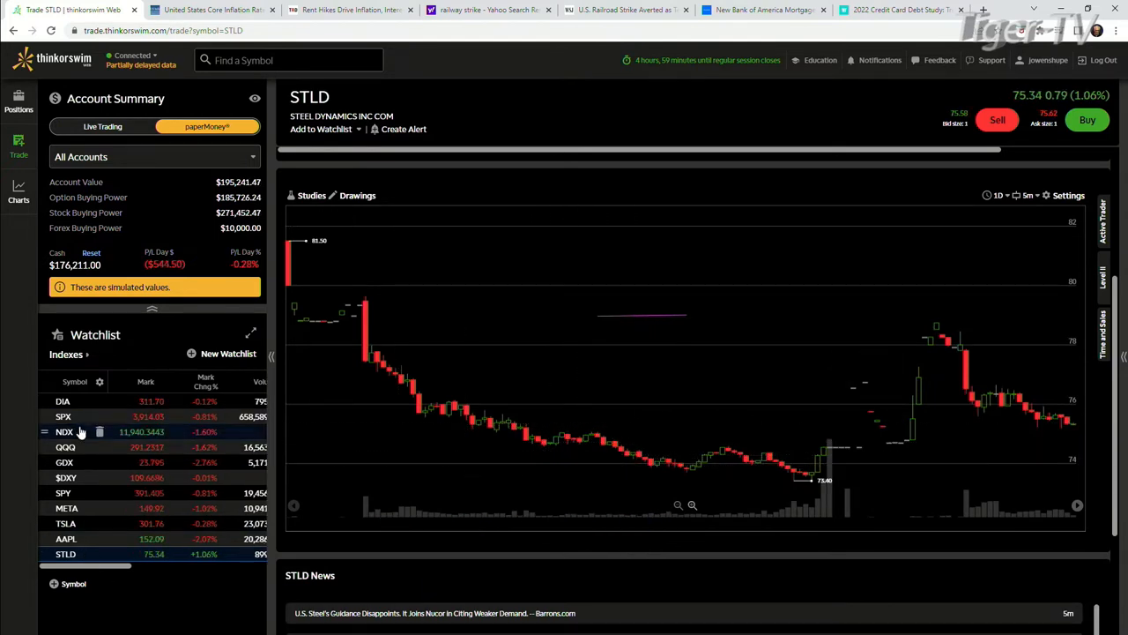
click(63, 416)
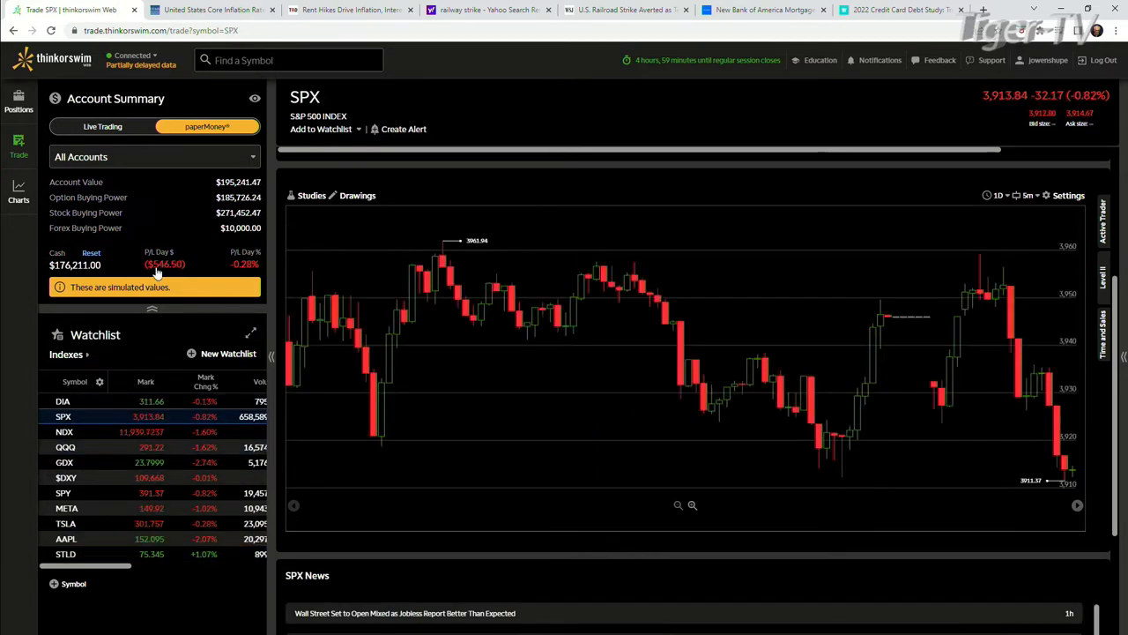
Bring up the GOLD chart and switch the watchlist to the Renew list
text(G)
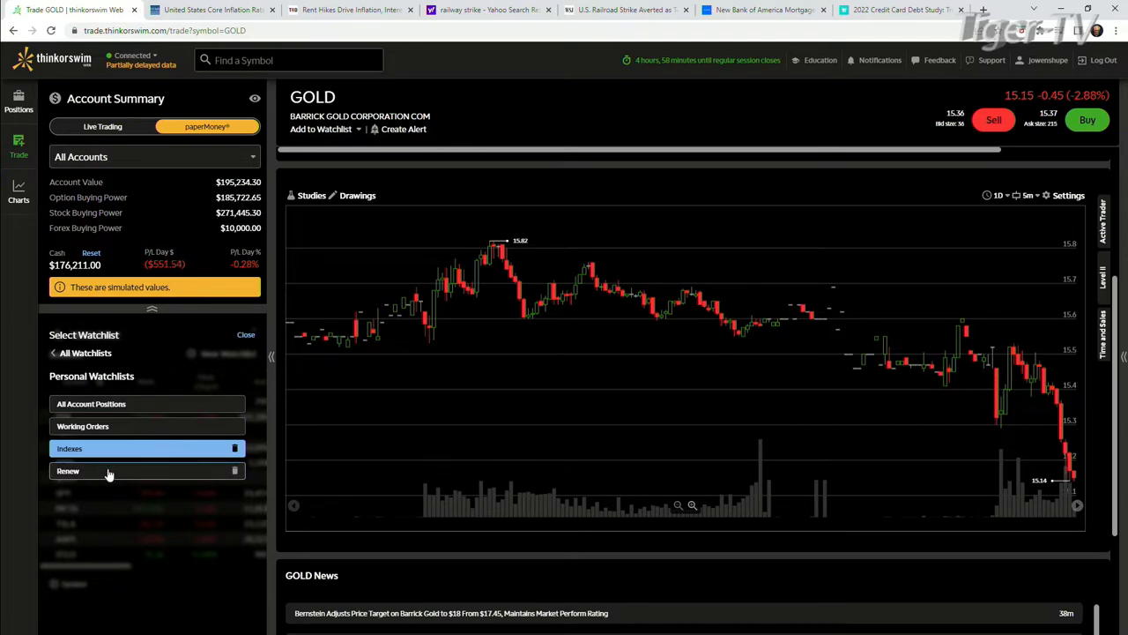
click(67, 469)
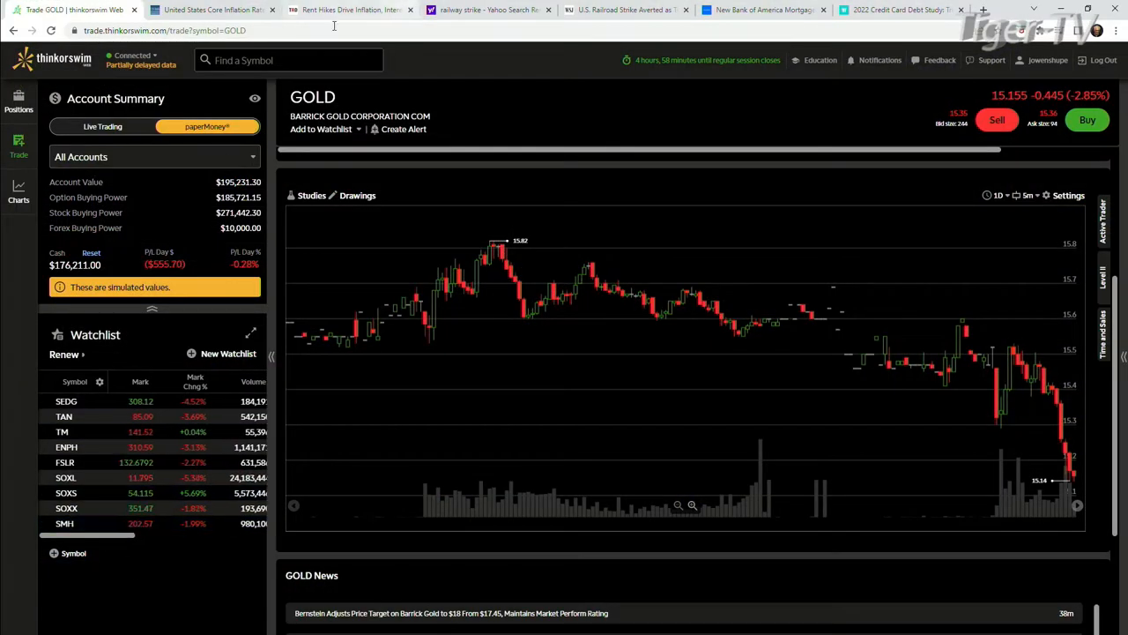
Search RBLX and load the Roblox Corp chart
text(RBLX)
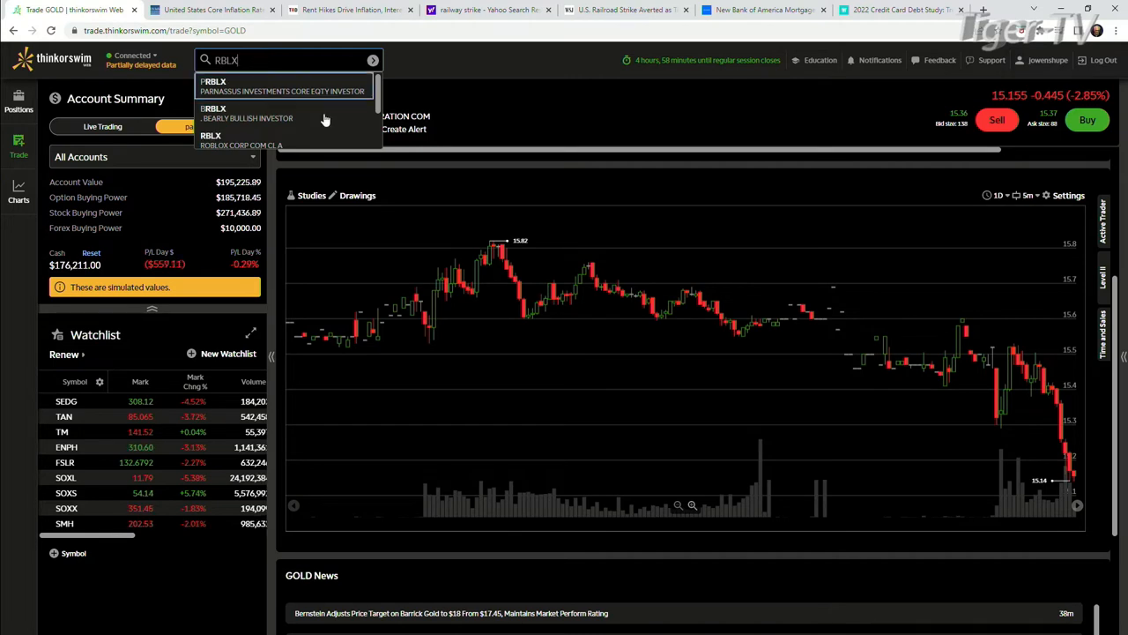
click(211, 139)
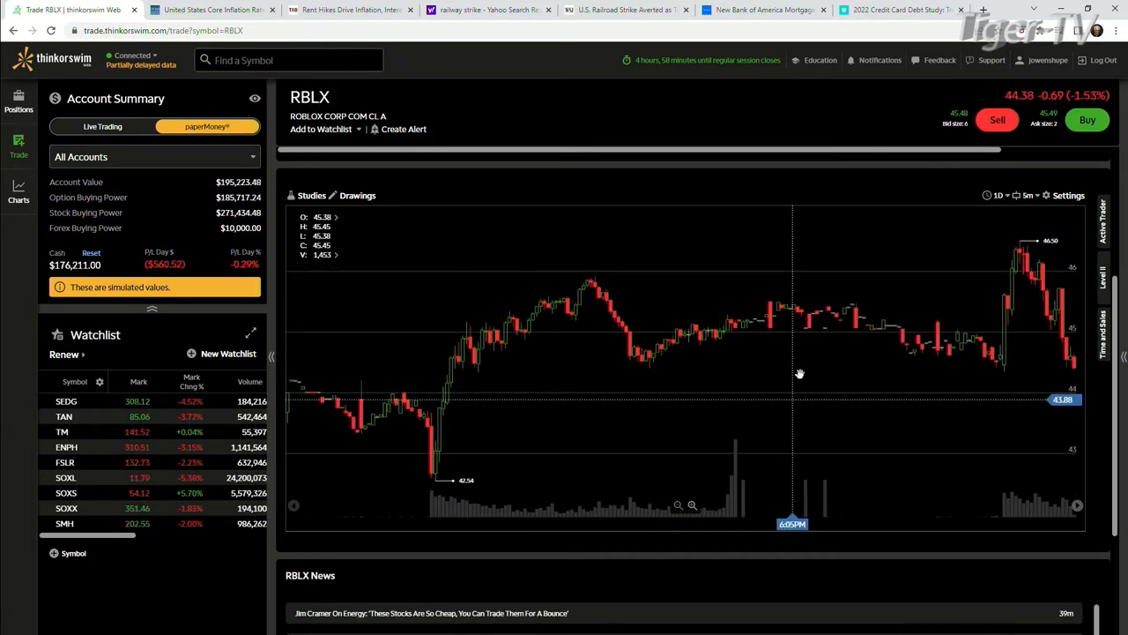
mouse_move(936, 257)
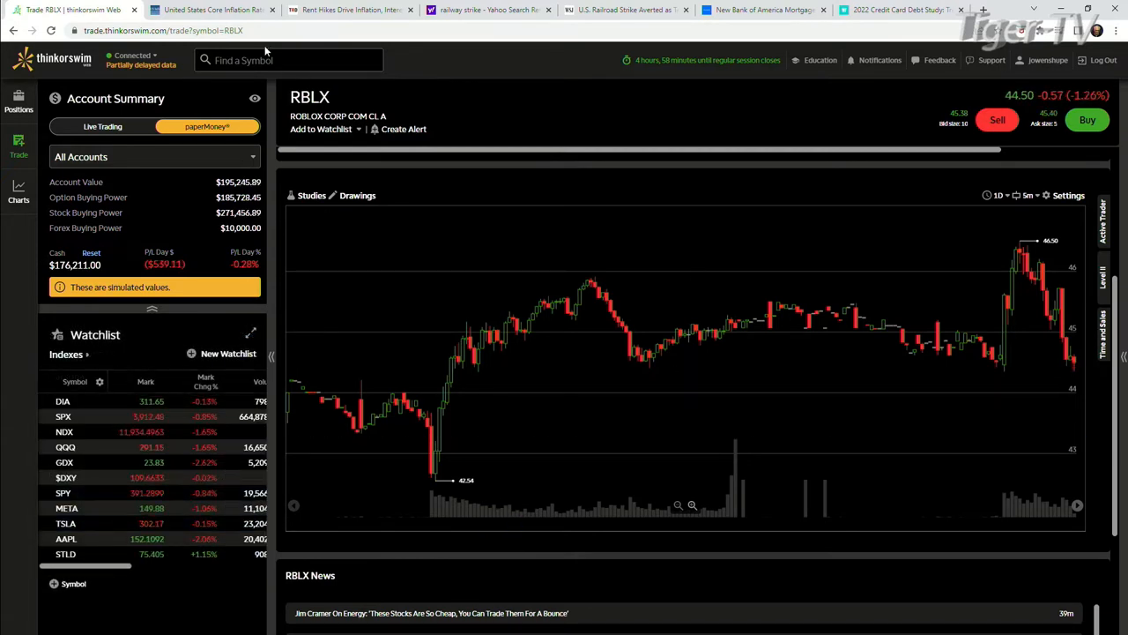
Search GOOG and load the Alphabet Class C 5-minute intraday chart
text(G)
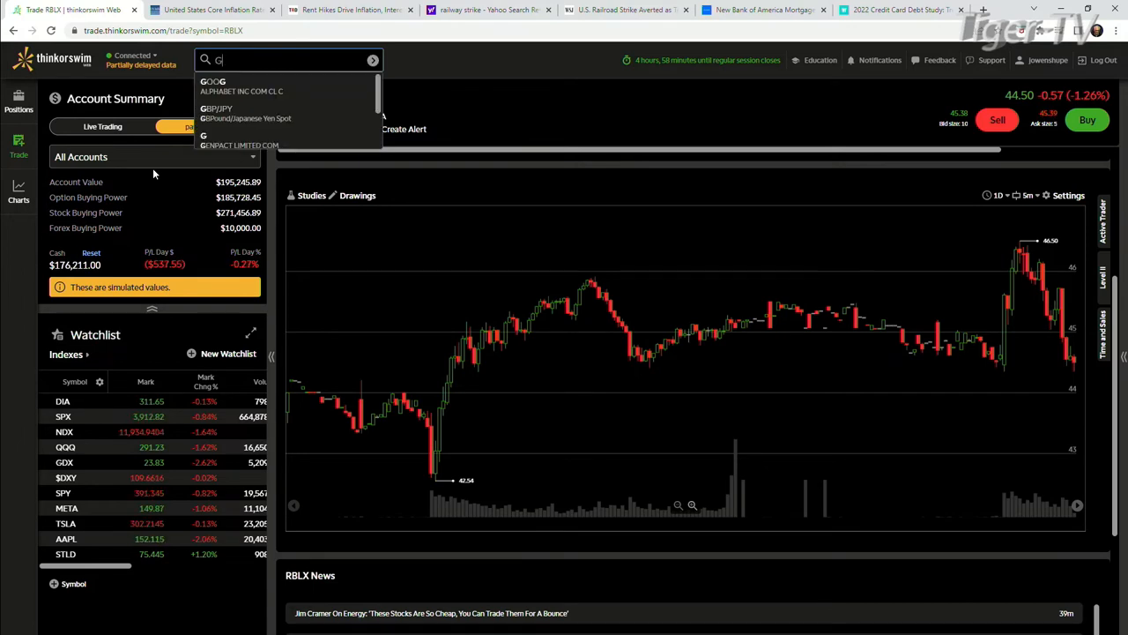
text(OOG)
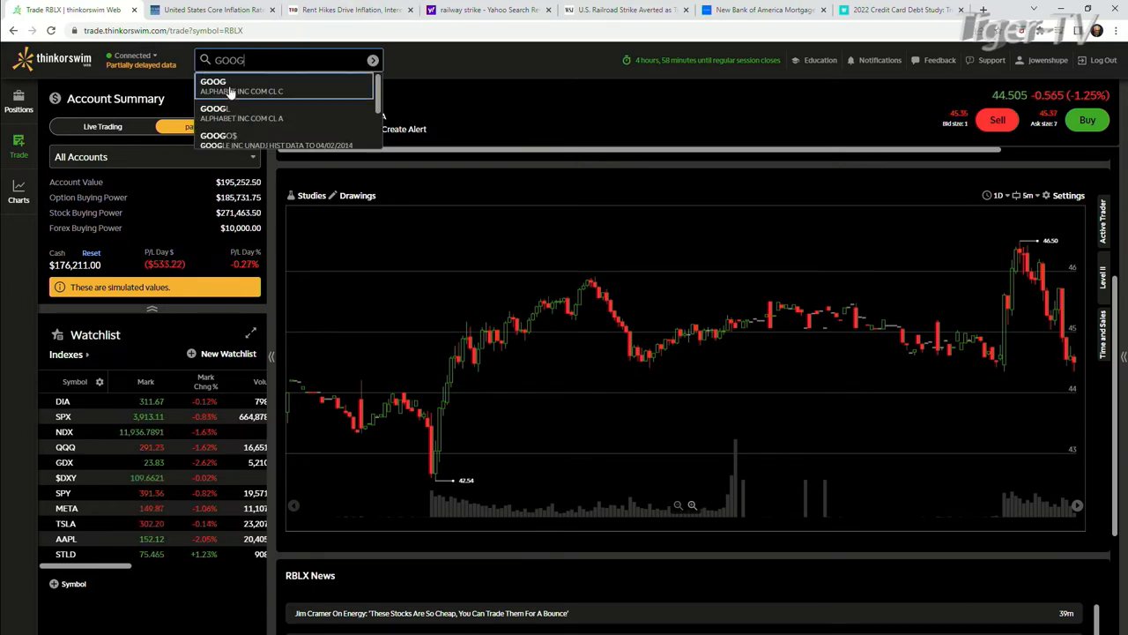
click(214, 84)
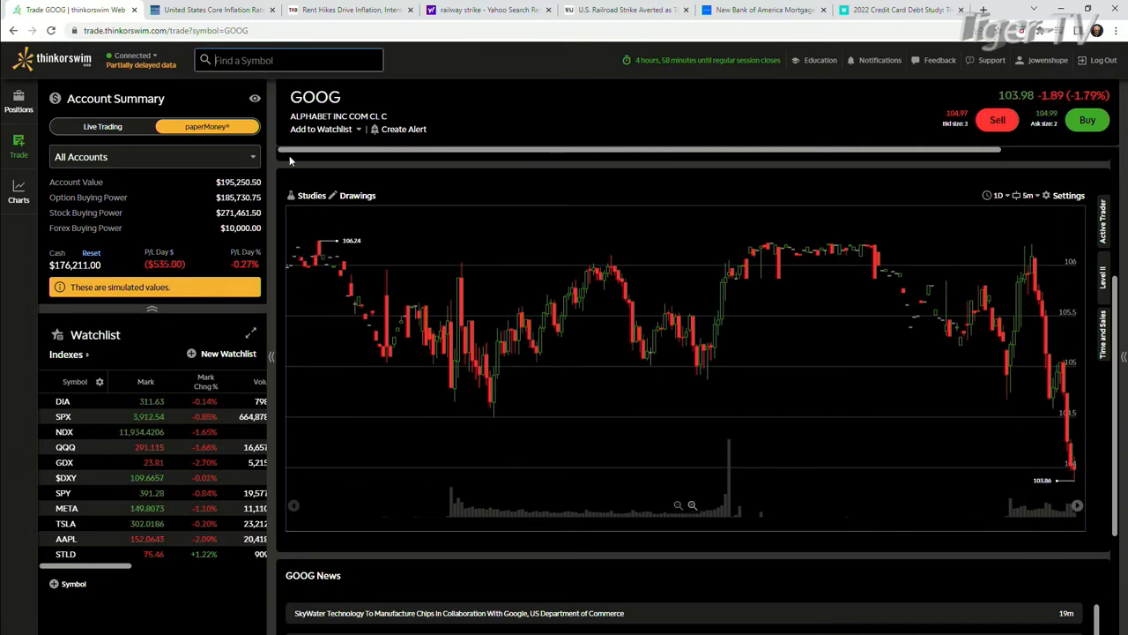
mouse_move(1019, 307)
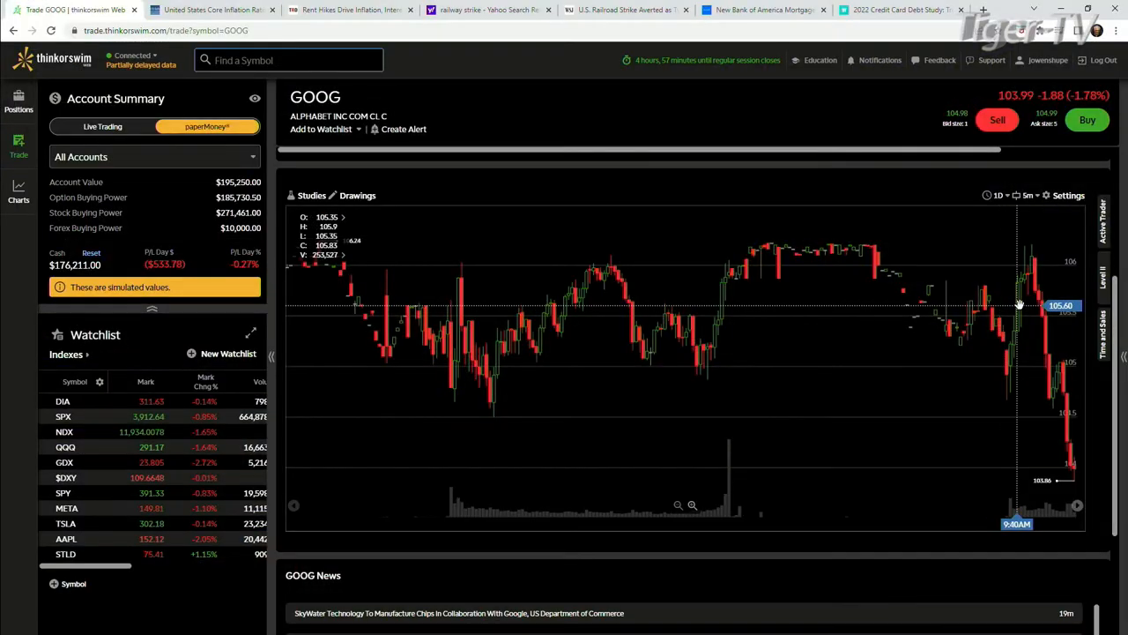
mouse_move(1019, 338)
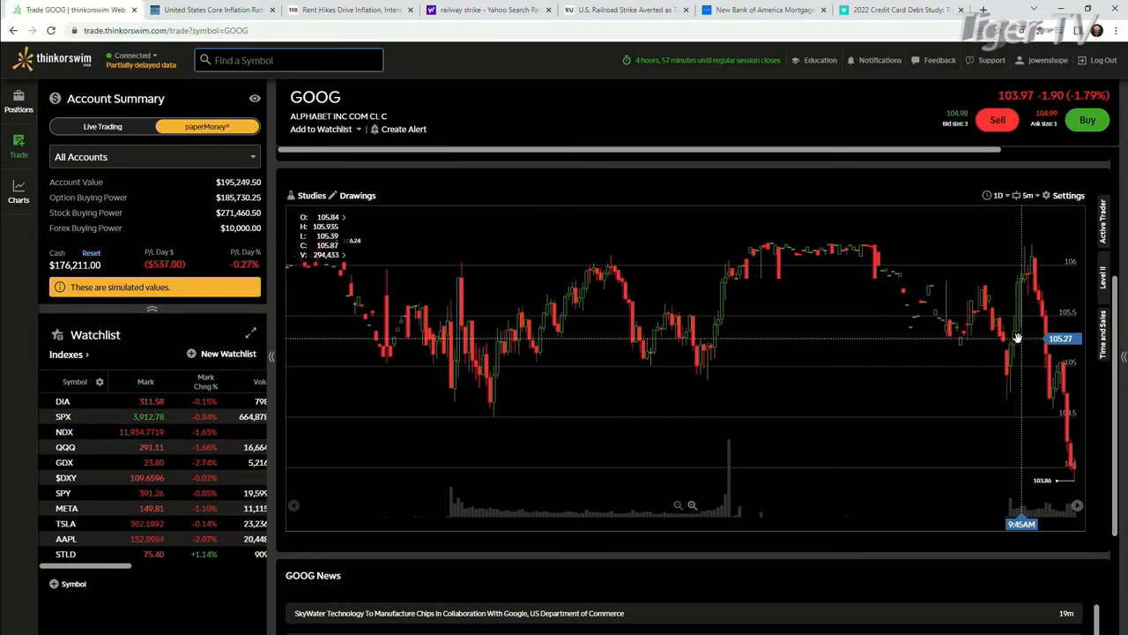
mouse_move(997, 353)
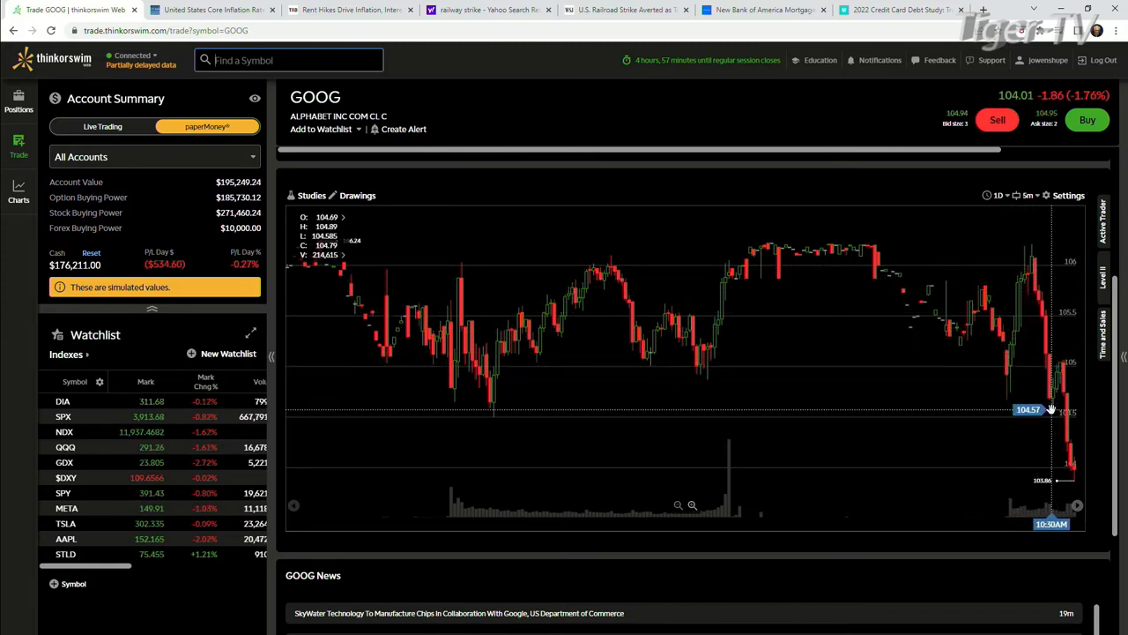
mouse_move(631, 300)
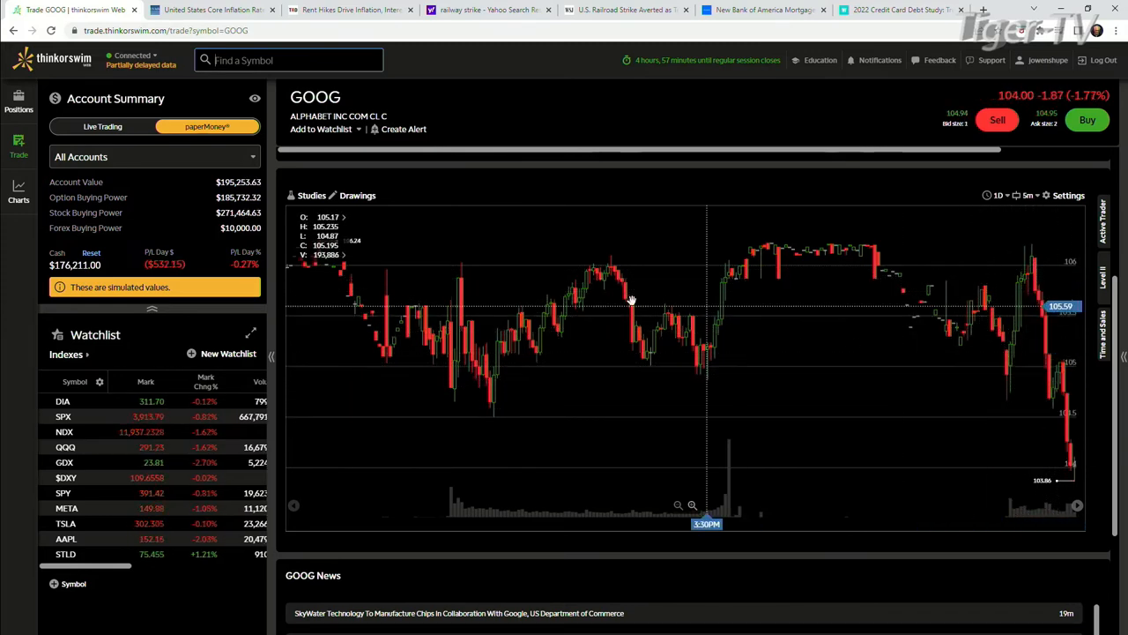
mouse_move(1013, 304)
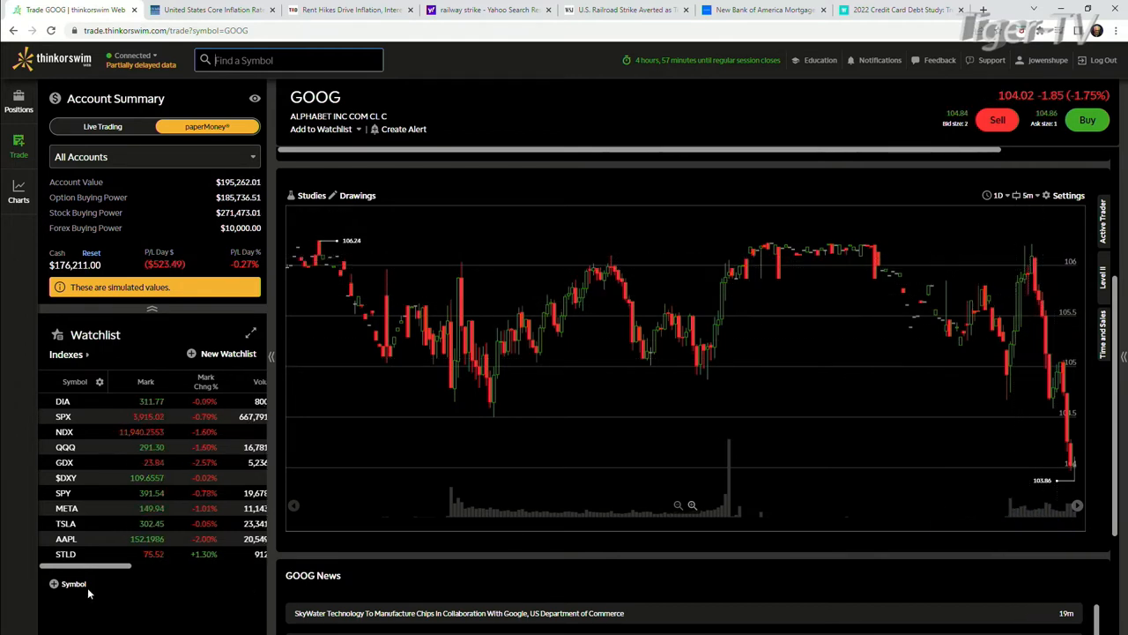
mouse_move(538, 437)
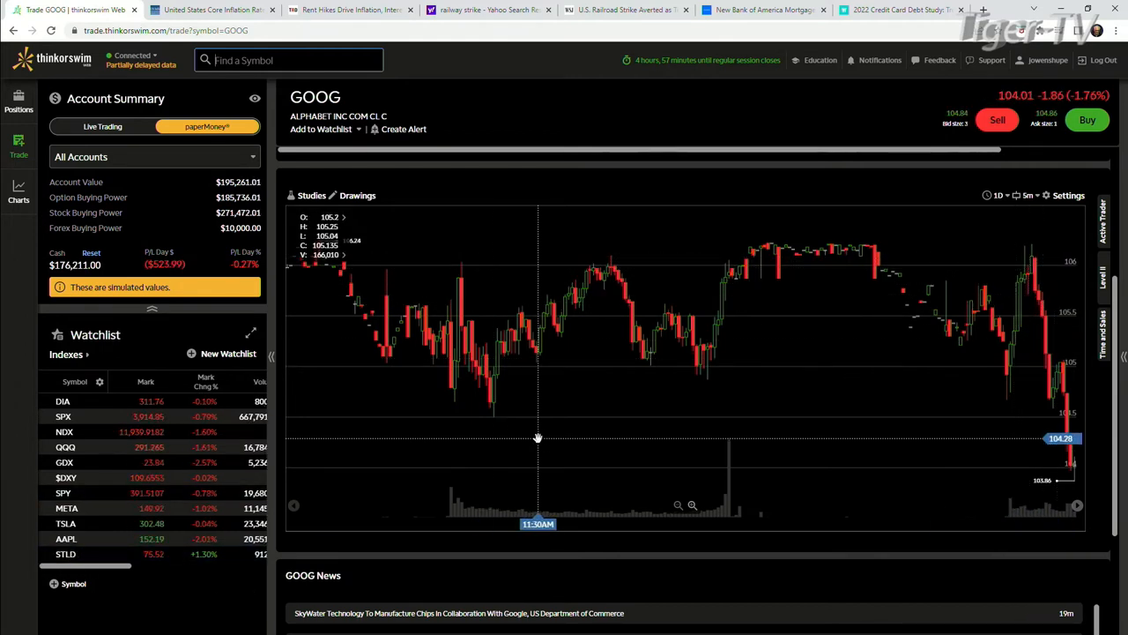